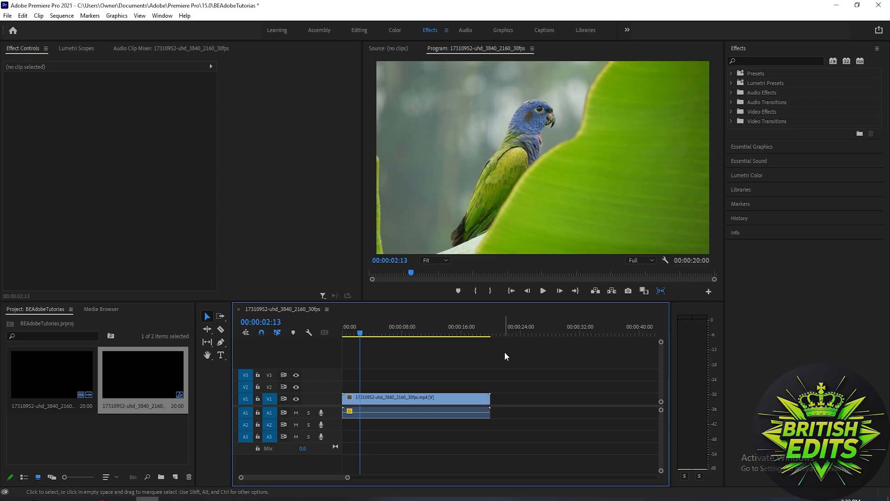
- Move to another frame, then select the parrot clip on V1 to edit its properties
click(374, 333)
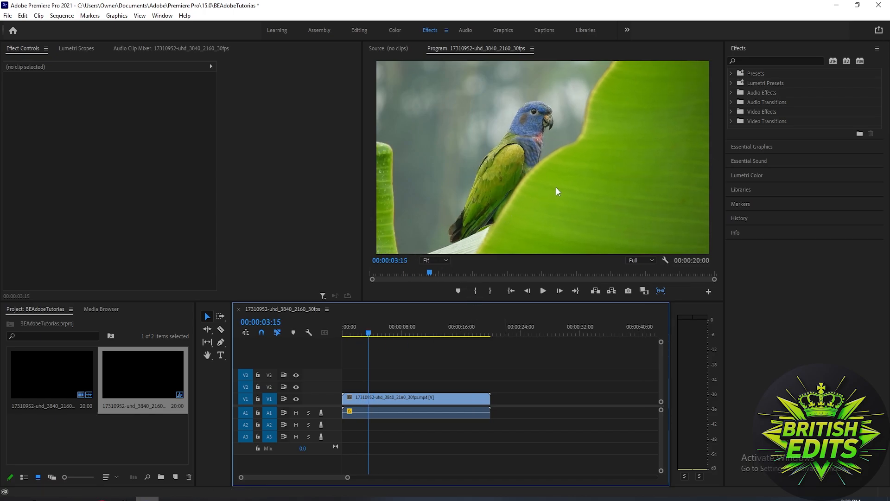
click(414, 410)
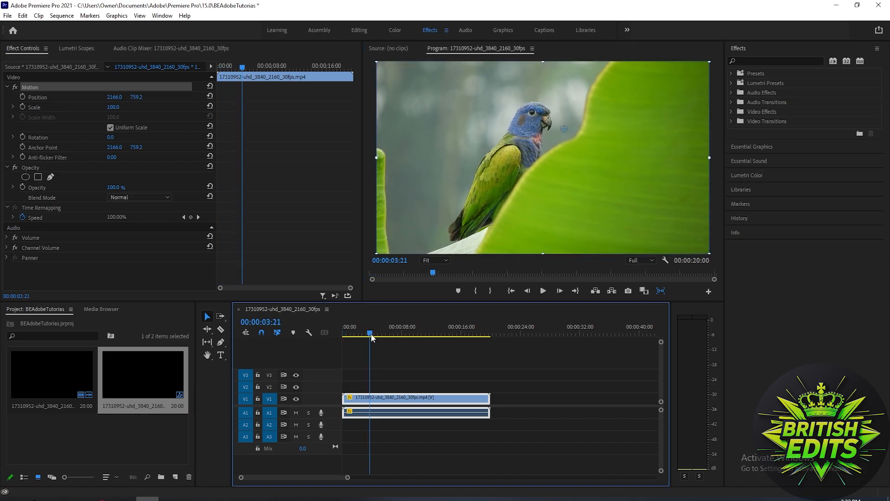
- Move the playhead to 00:00:02:09 for the starting Scale keyframe of 100
click(353, 333)
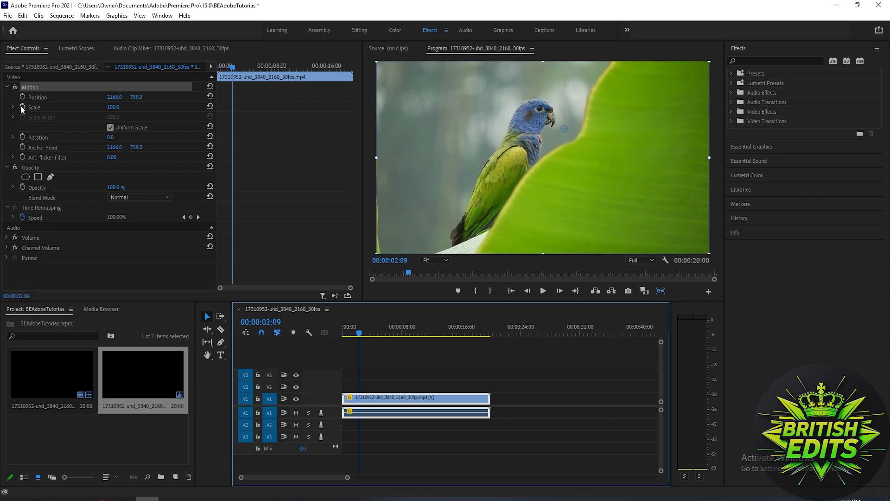
mouse_move(24, 109)
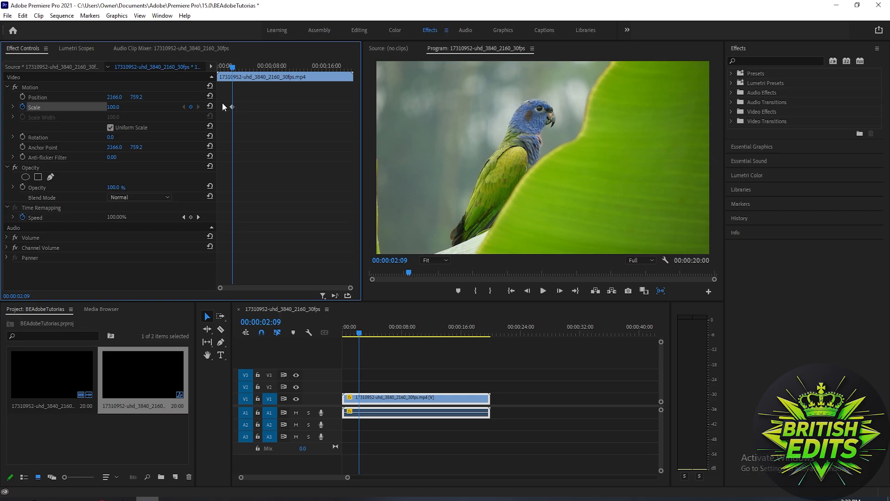
- Move the playhead to 00:00:05:15 for the zoomed-in Scale keyframe of 205
click(381, 334)
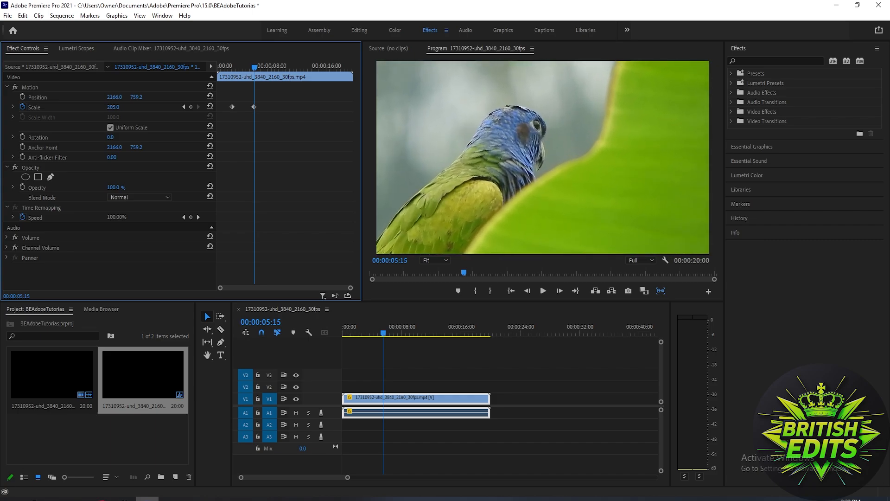
mouse_move(297, 151)
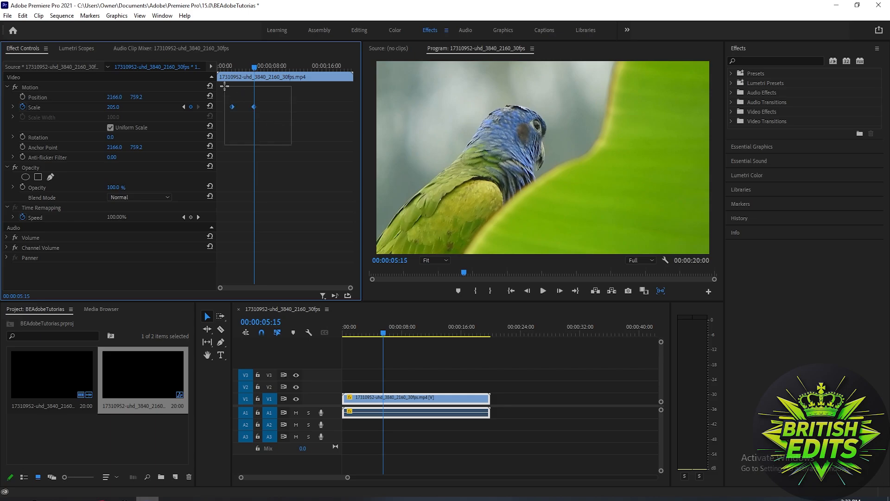
- Apply Auto Bezier interpolation to both selected Scale keyframes
right_click(253, 107)
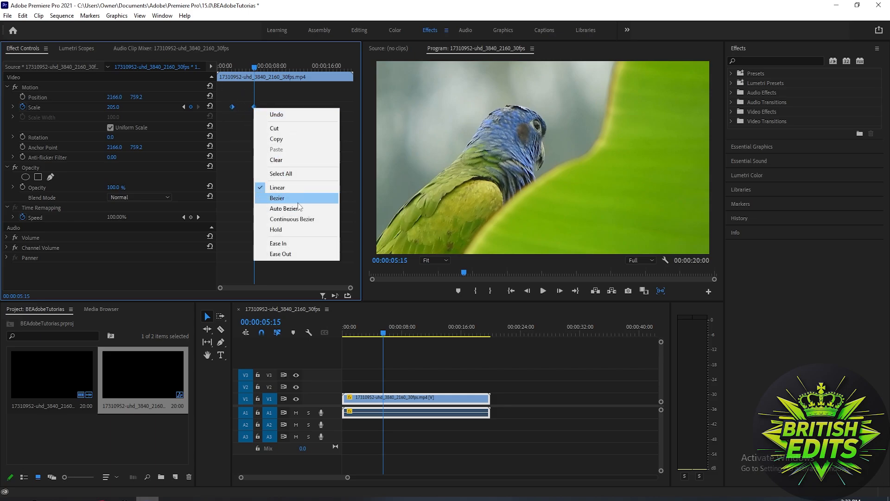
click(277, 198)
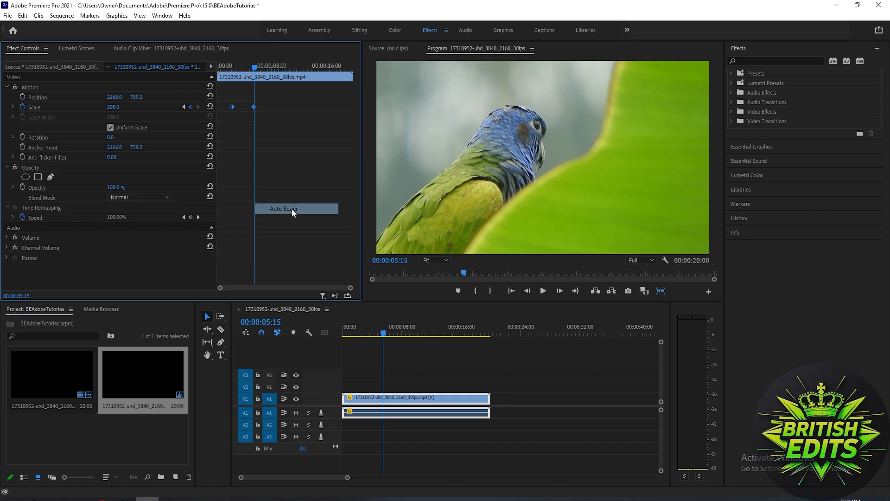